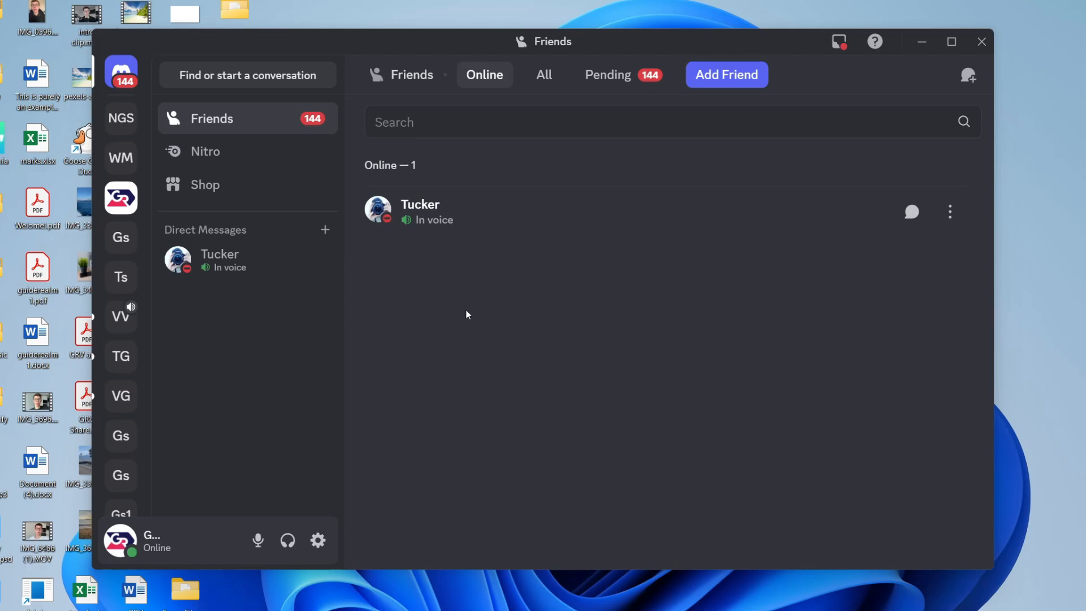
mouse_move(457, 315)
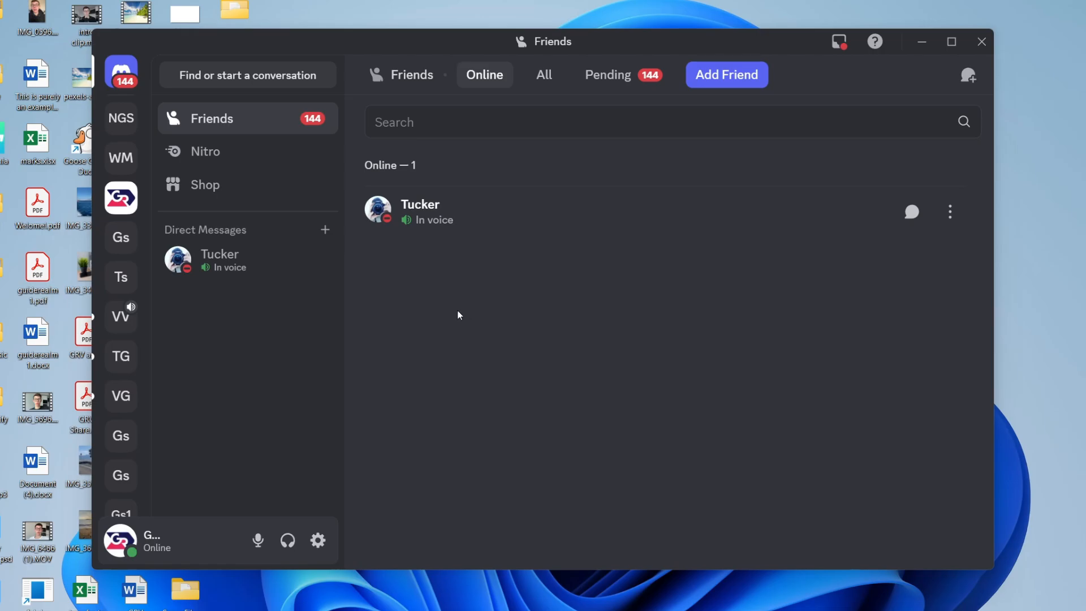
mouse_move(317, 540)
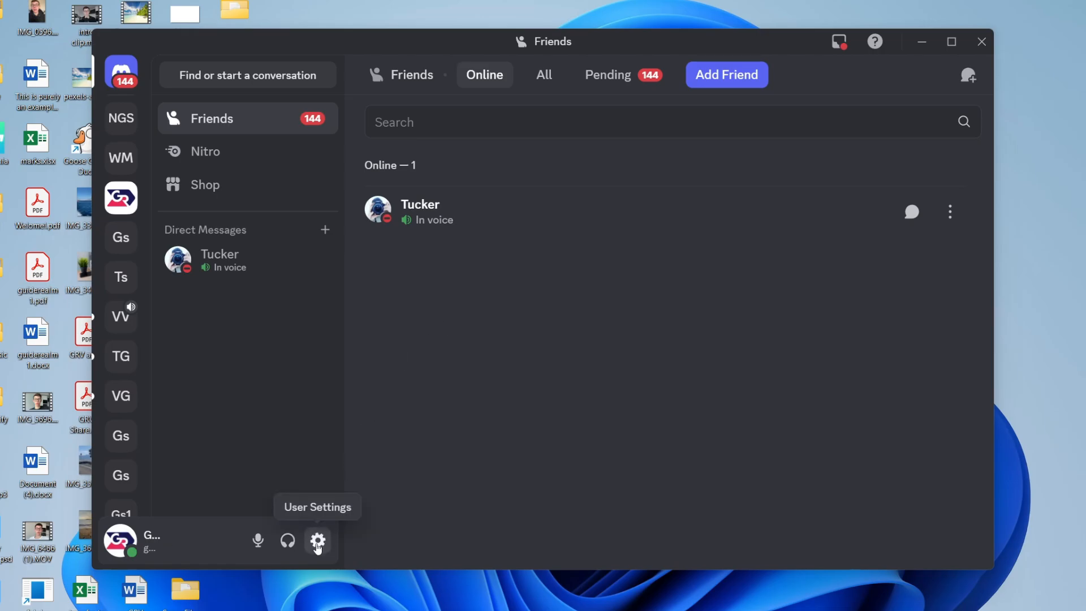
Open Discord's Voice & Video settings and check the Output Device dropdown.
left_click(317, 541)
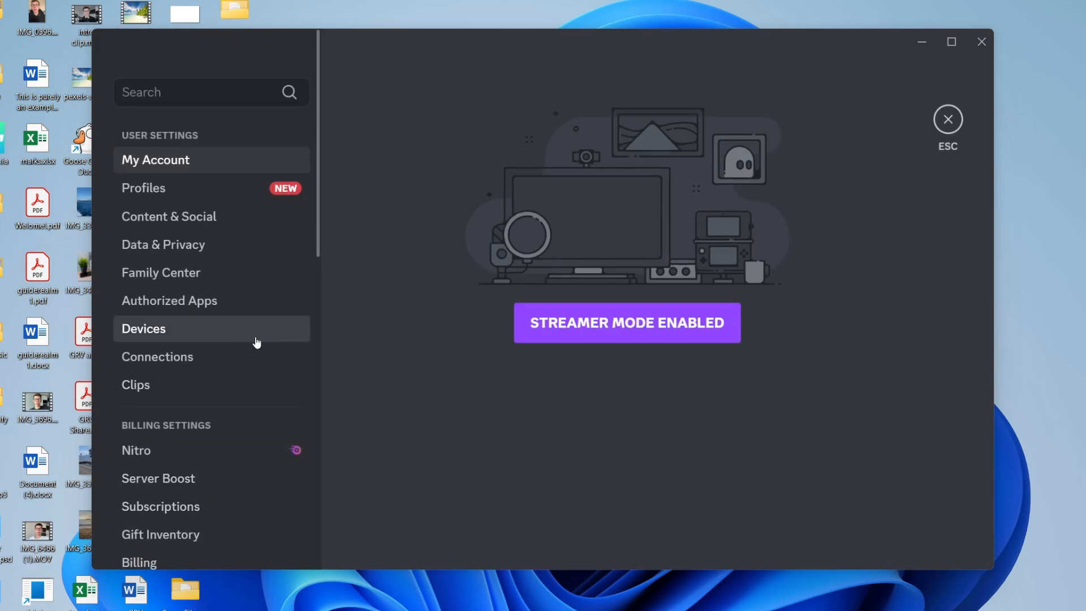
scroll("down", 3)
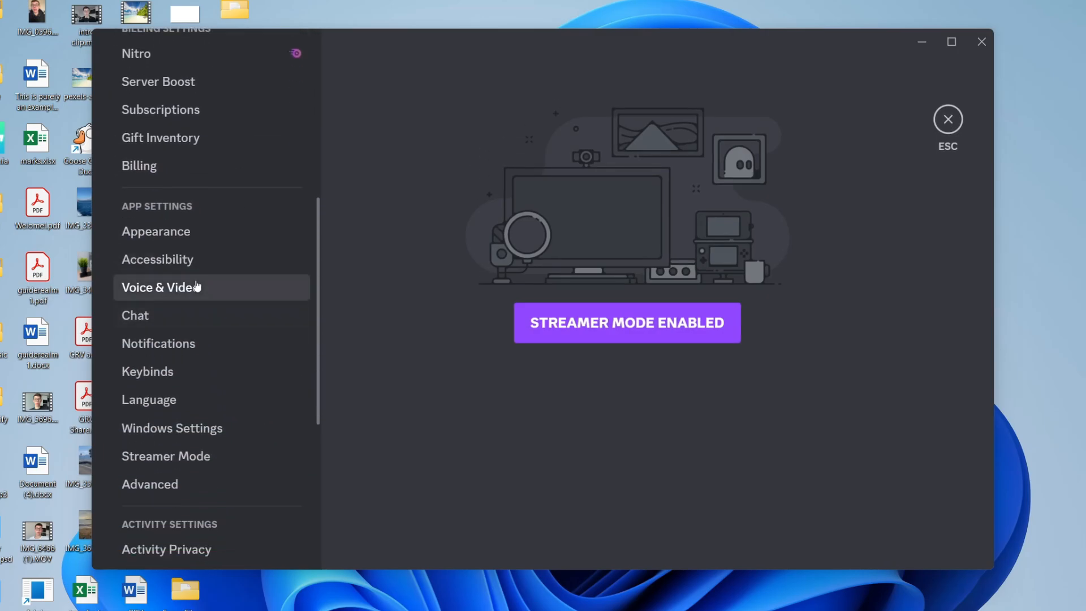
left_click(160, 287)
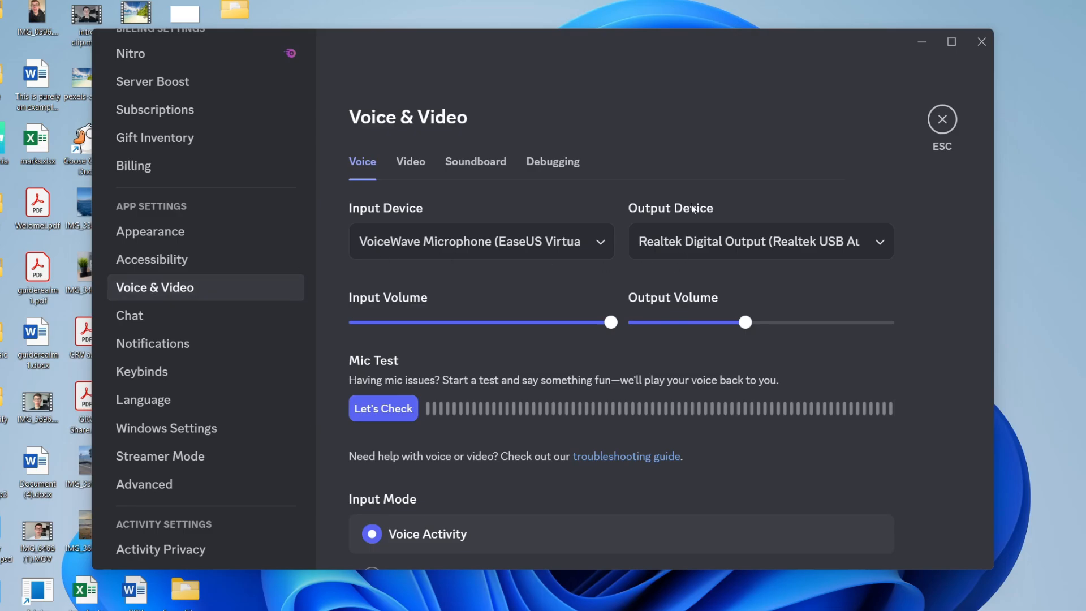
left_click(759, 241)
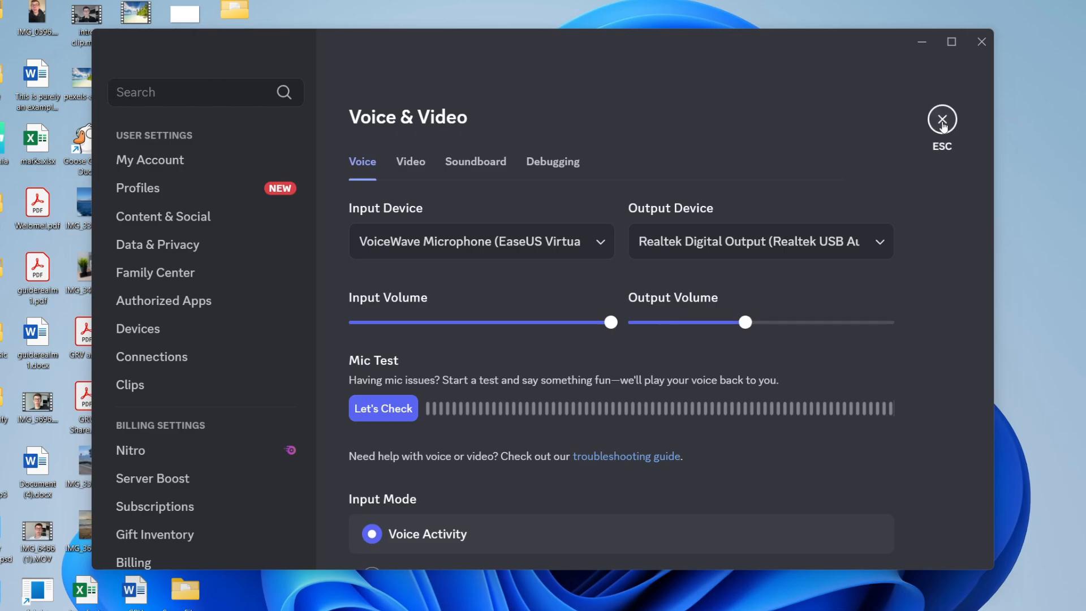
Join the General voice channel and set the participant's user volume to about 74%.
left_click(941, 118)
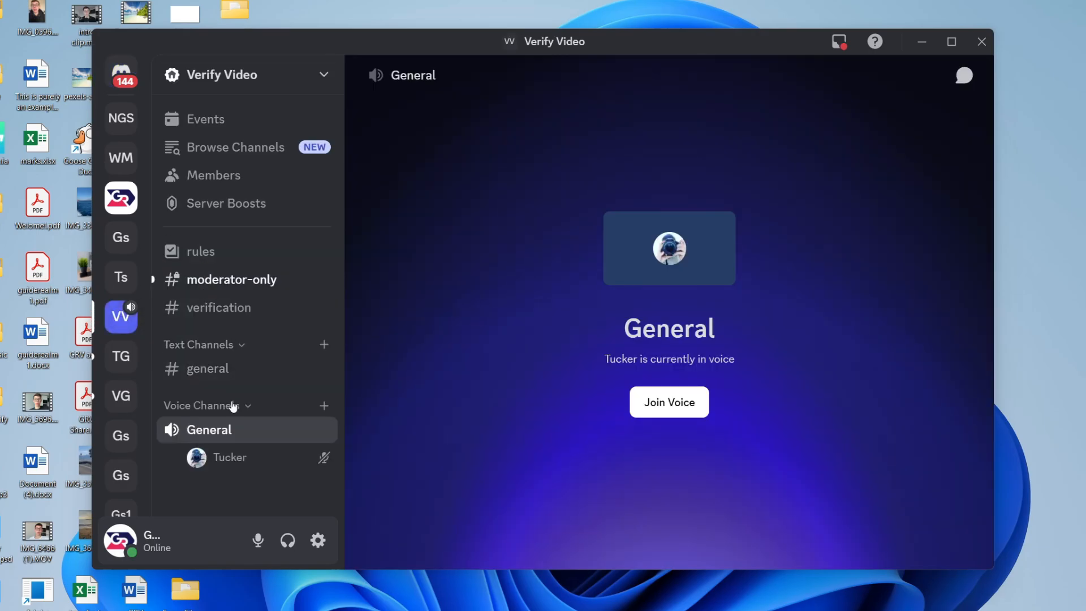
left_click(669, 402)
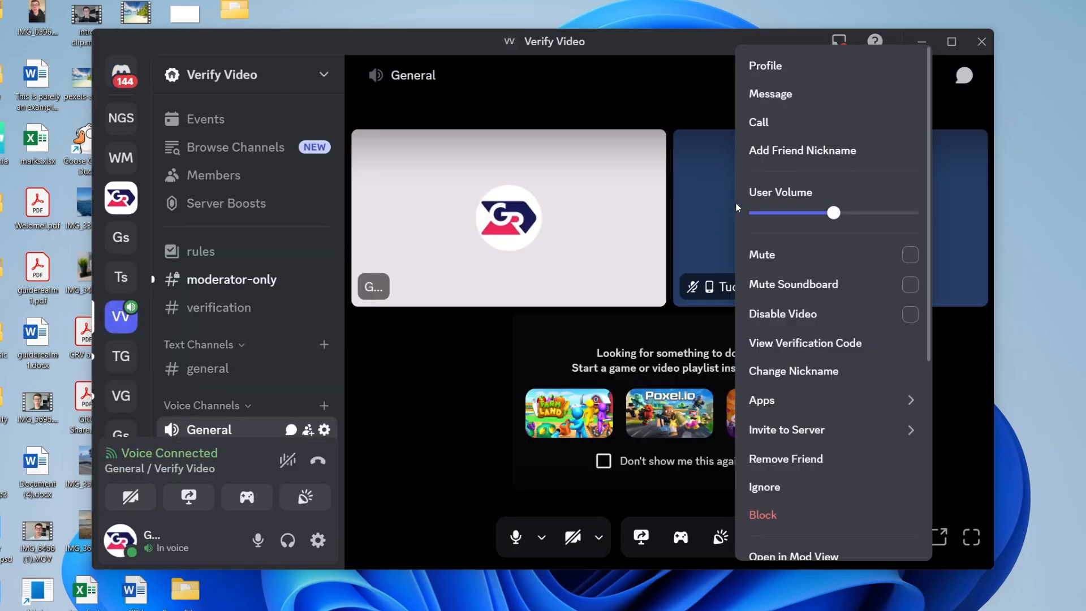
left_click_drag(834, 212, 800, 213)
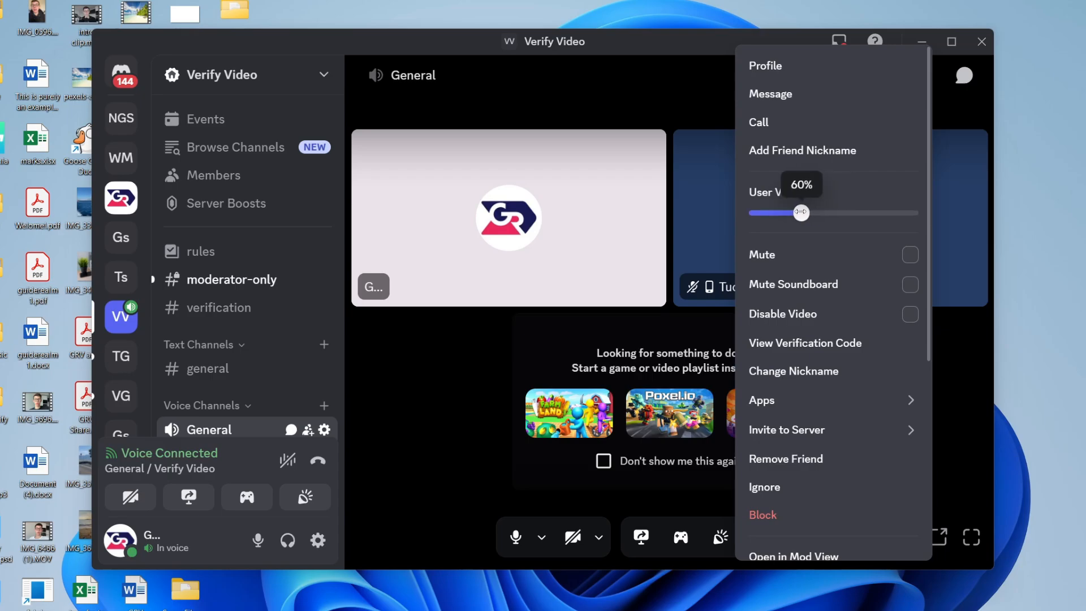
left_click_drag(799, 213, 811, 213)
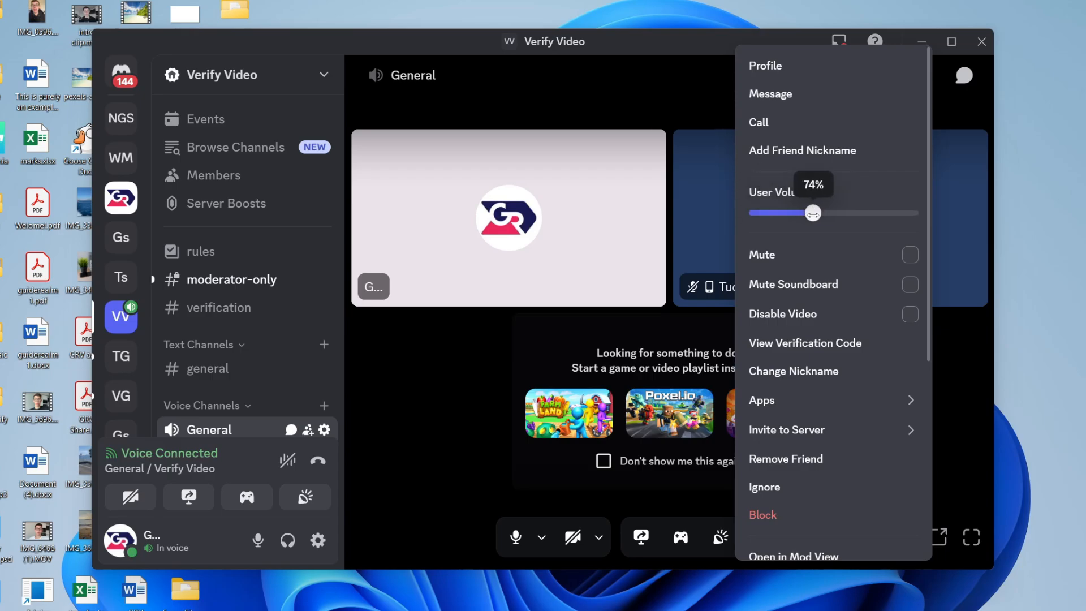
left_click_drag(812, 213, 833, 212)
type("sound")
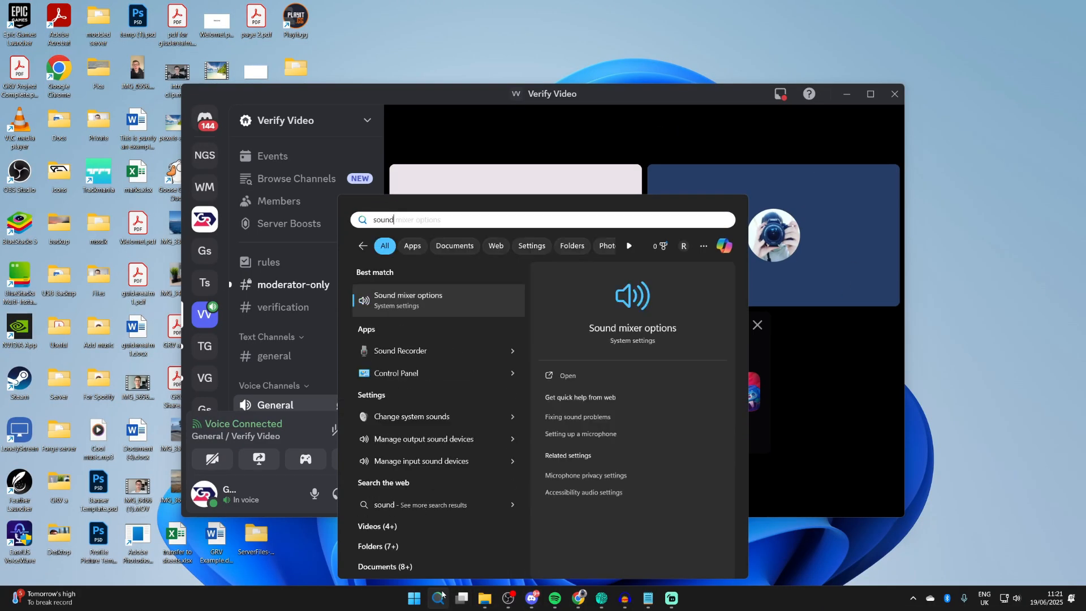
Open Sound mixer options to view per-app volumes, including both Discord entries.
left_click(407, 299)
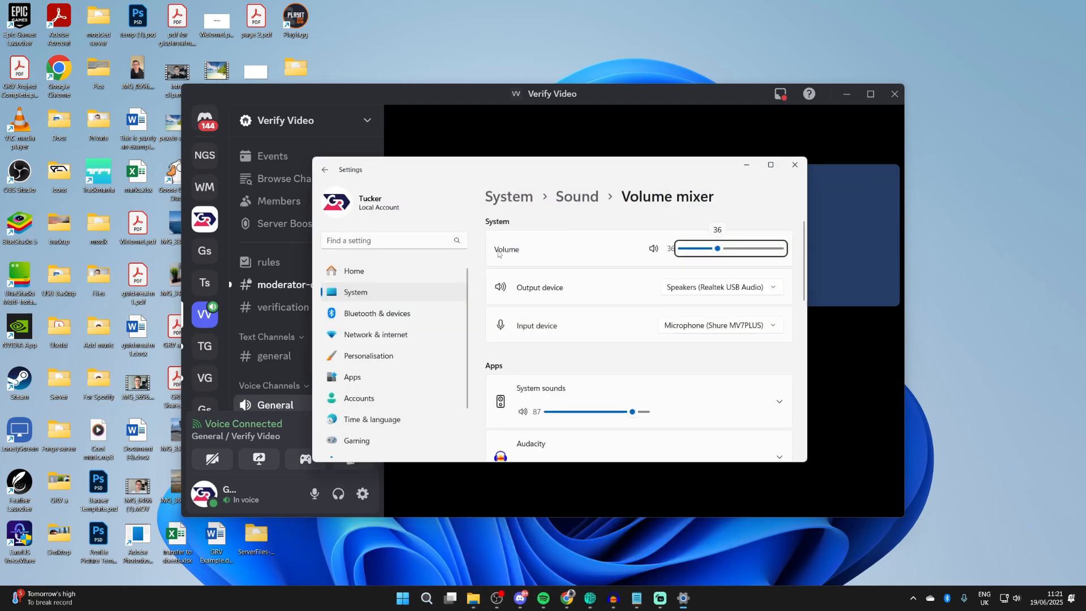
left_click(768, 164)
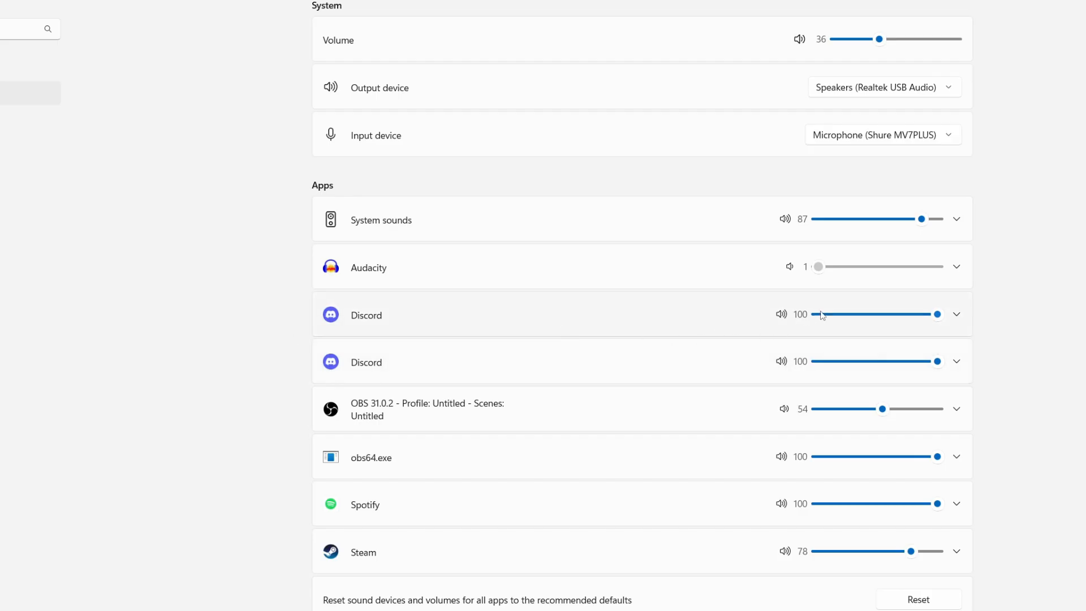